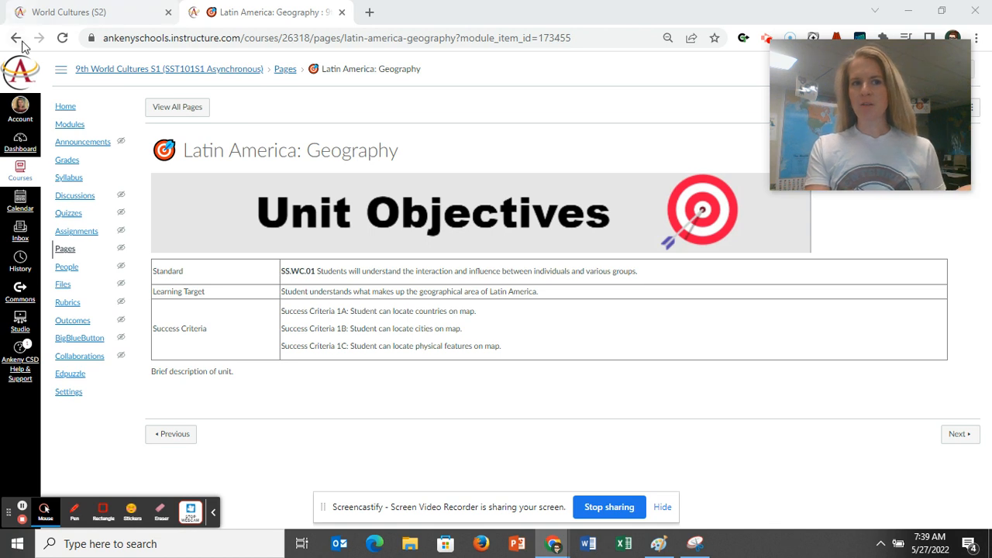
{"action": "mouse_move", "coordinate": [431, 241]}
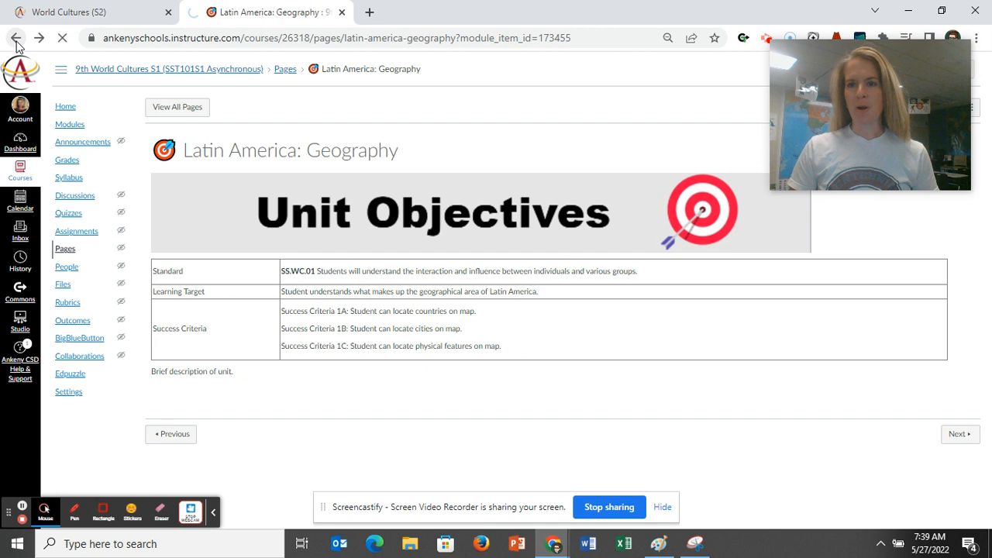
Return to the Modules list and bring the Latin America: Geography (Standard 2) module into view.
{"action": "left_click", "coordinate": [16, 37]}
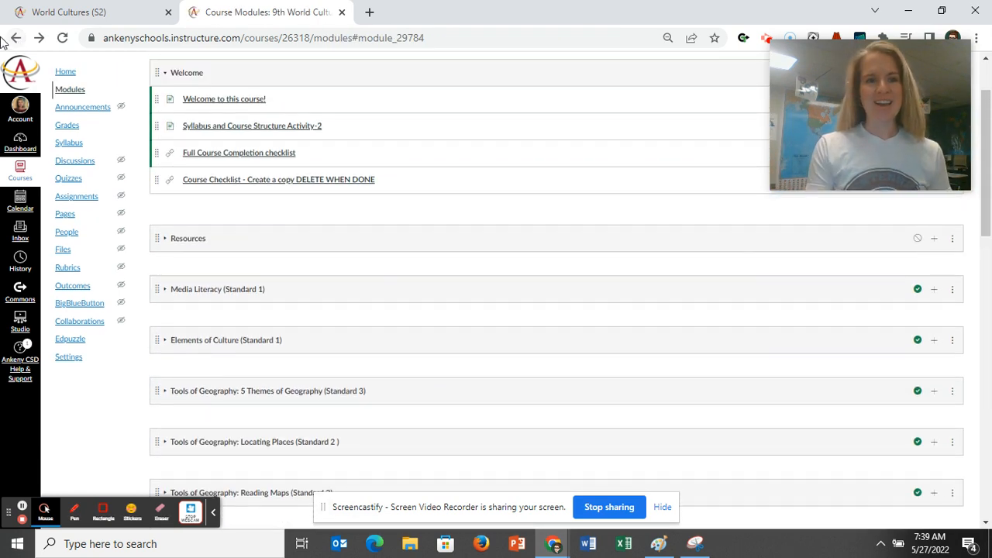
{"action": "scroll", "scroll_direction": "down", "scroll_amount": 3}
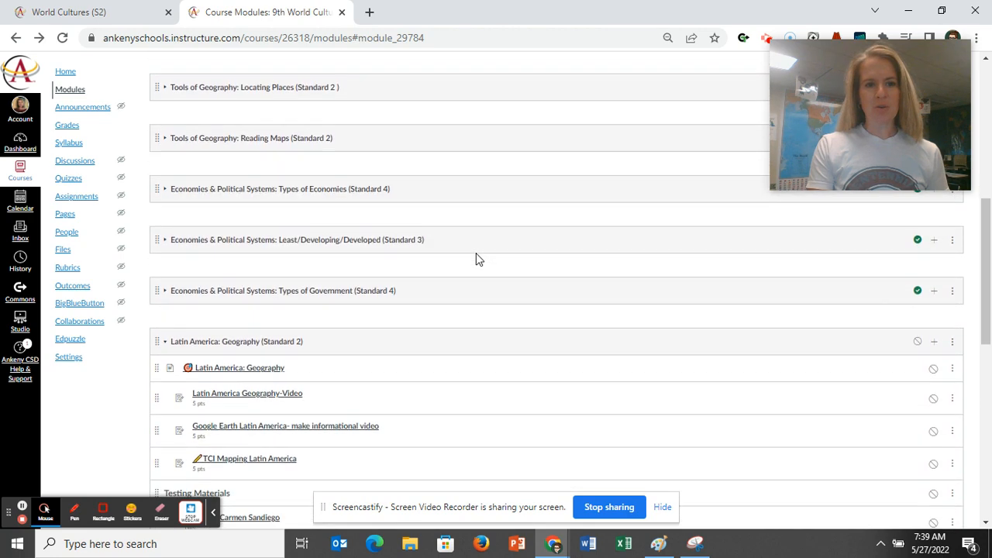
{"action": "scroll", "scroll_direction": "down", "scroll_amount": 3}
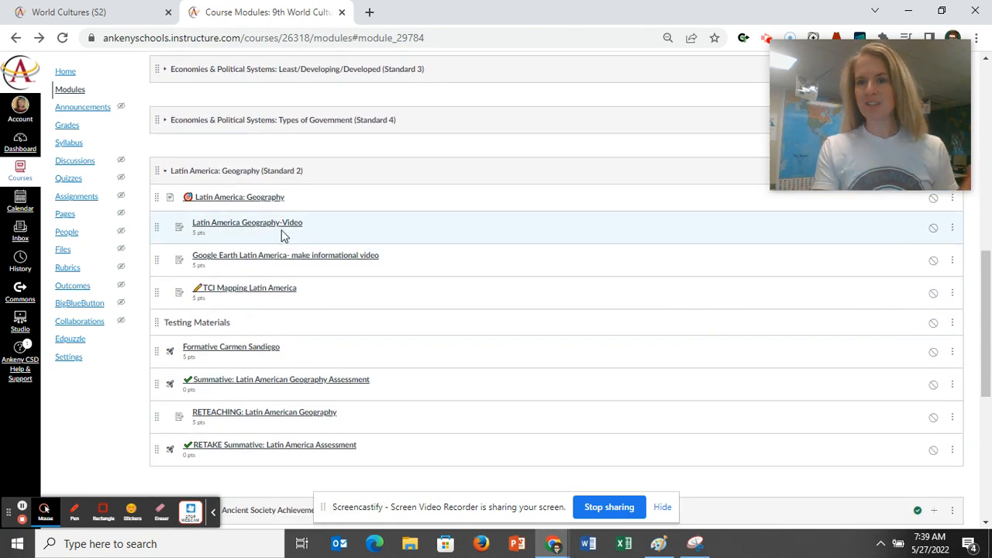
{"action": "mouse_move", "coordinate": [318, 236]}
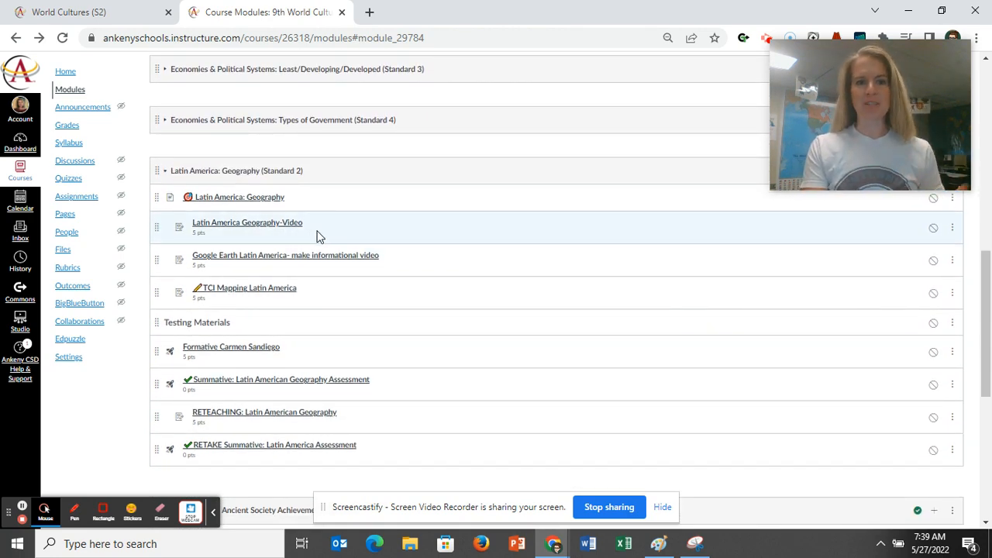
{"action": "mouse_move", "coordinate": [347, 267]}
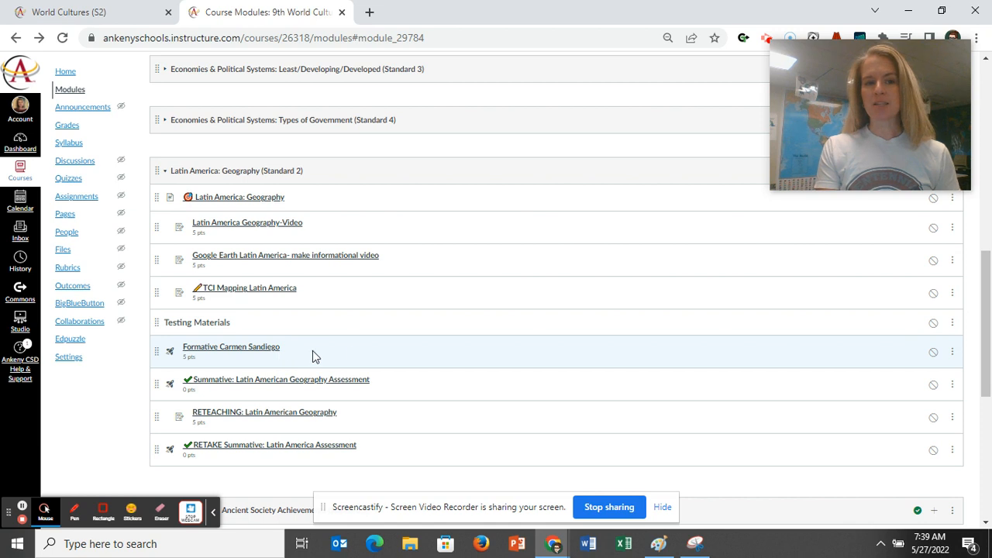
{"action": "mouse_move", "coordinate": [441, 381]}
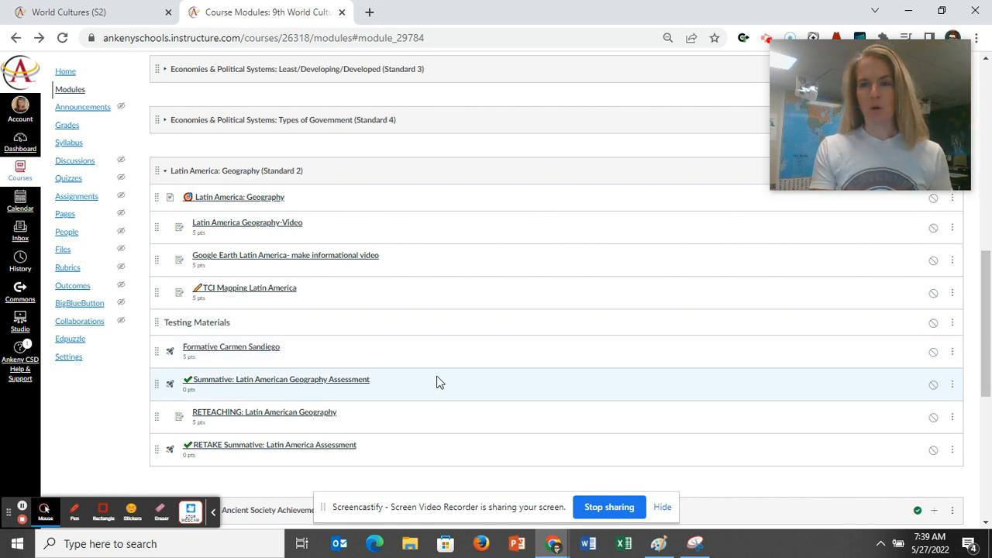
{"action": "mouse_move", "coordinate": [449, 378]}
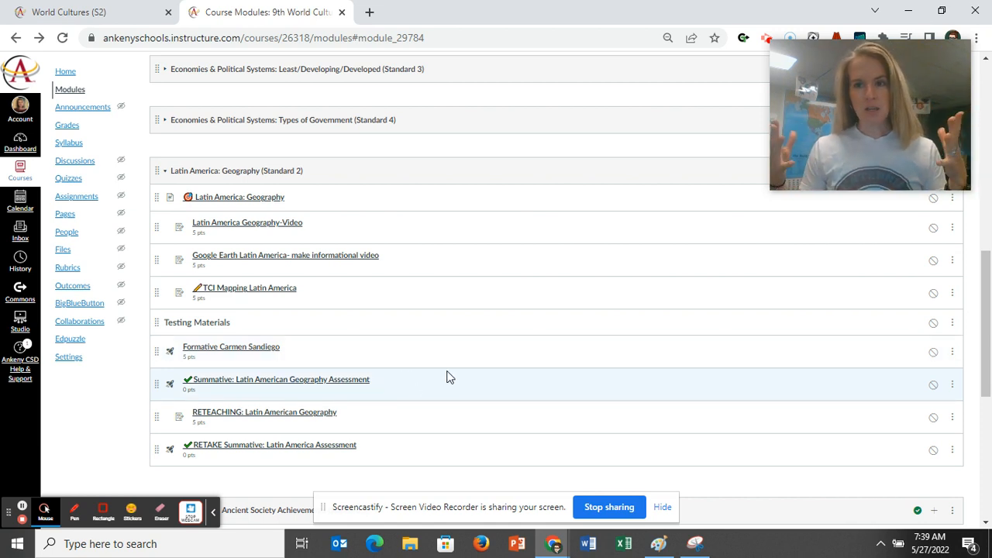